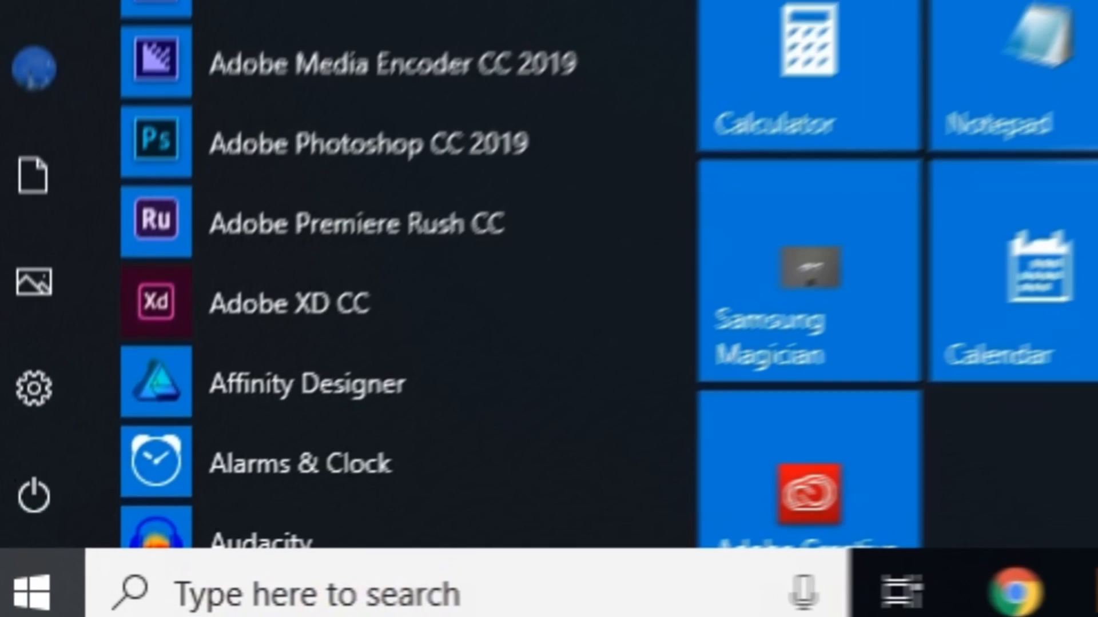
Step: Launch Windows Memory Diagnostic from search and schedule the check for next startup
{"action": "type", "text": "memory diagnostic"}
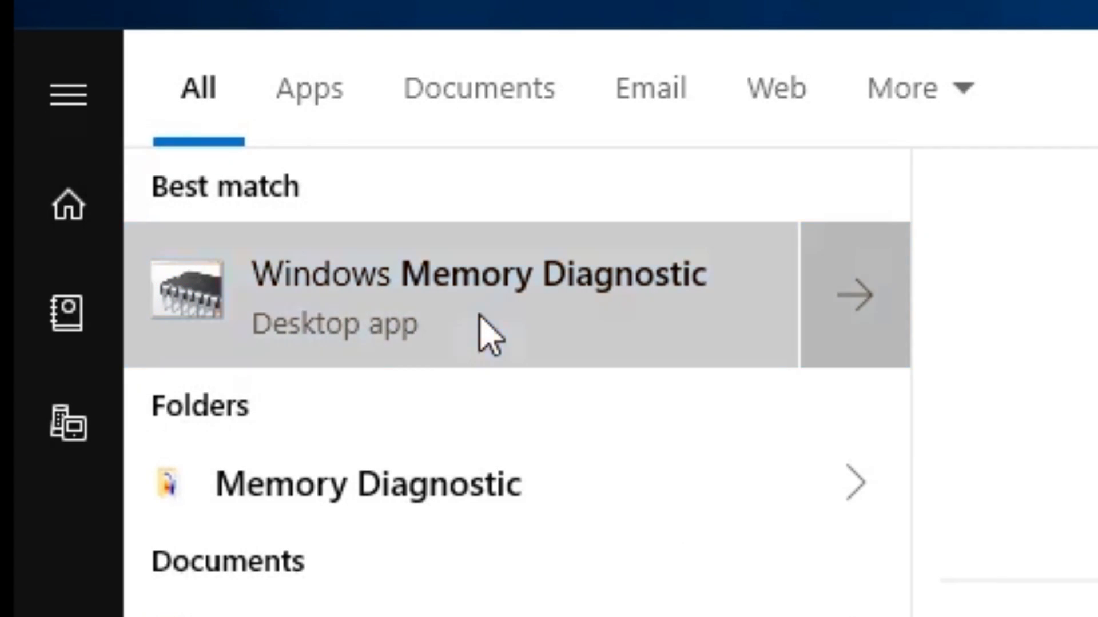
{"action": "left_click", "coordinate": [476, 292]}
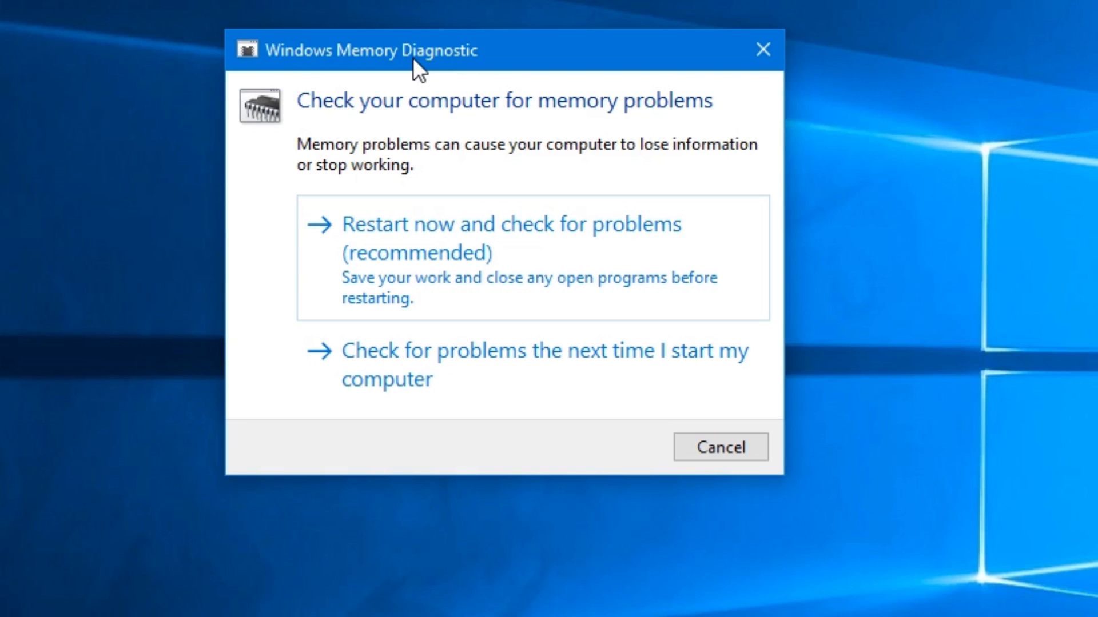
{"action": "mouse_move", "coordinate": [580, 272]}
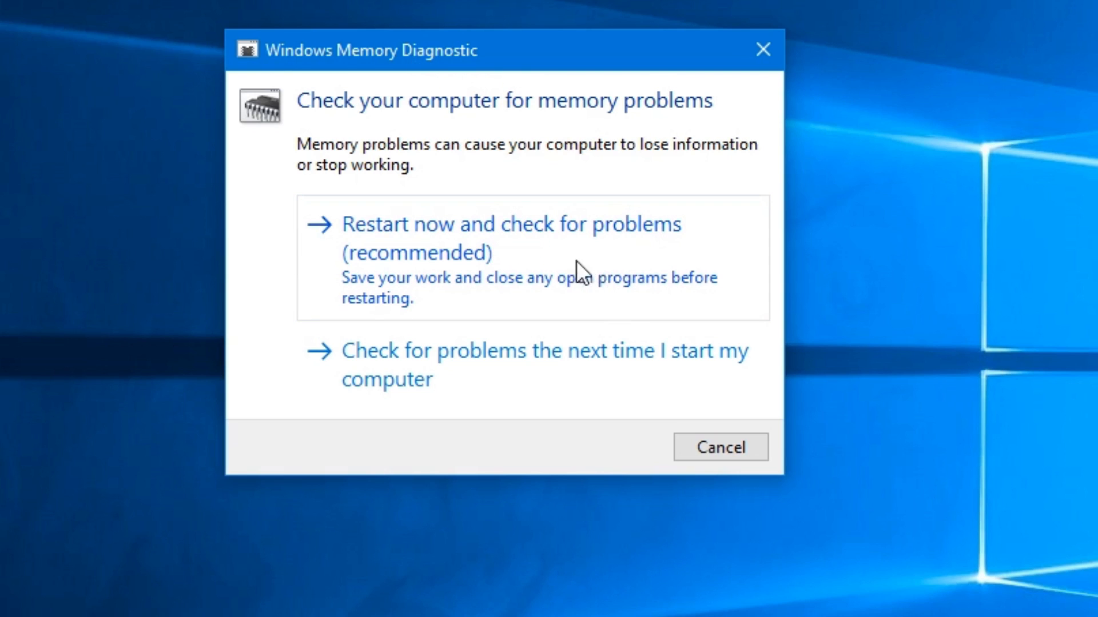
{"action": "mouse_move", "coordinate": [543, 392]}
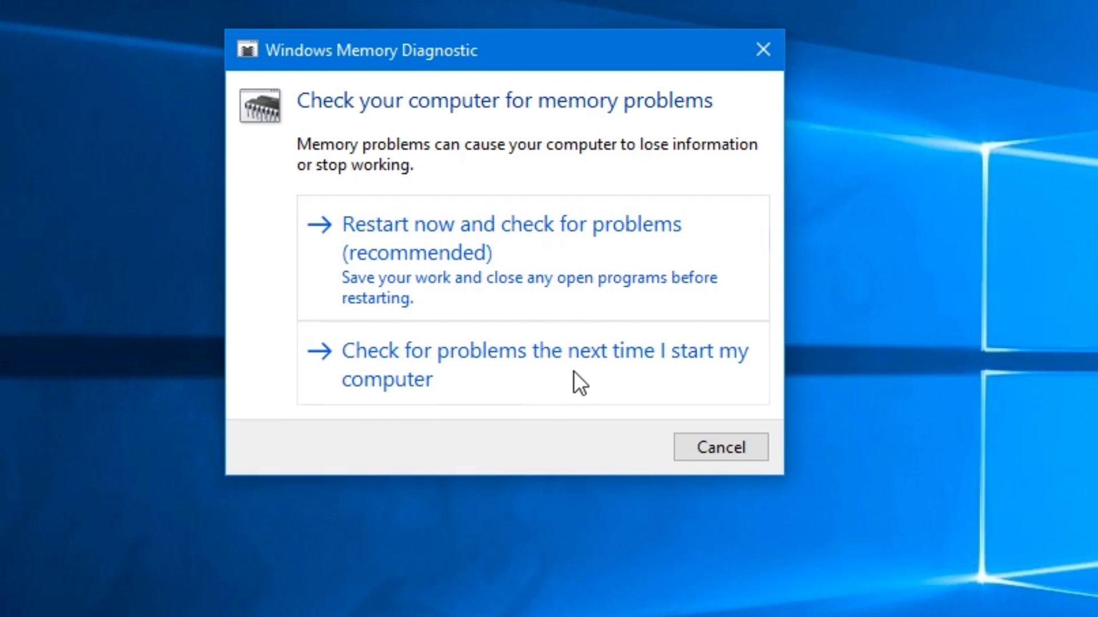
{"action": "left_click", "coordinate": [512, 238]}
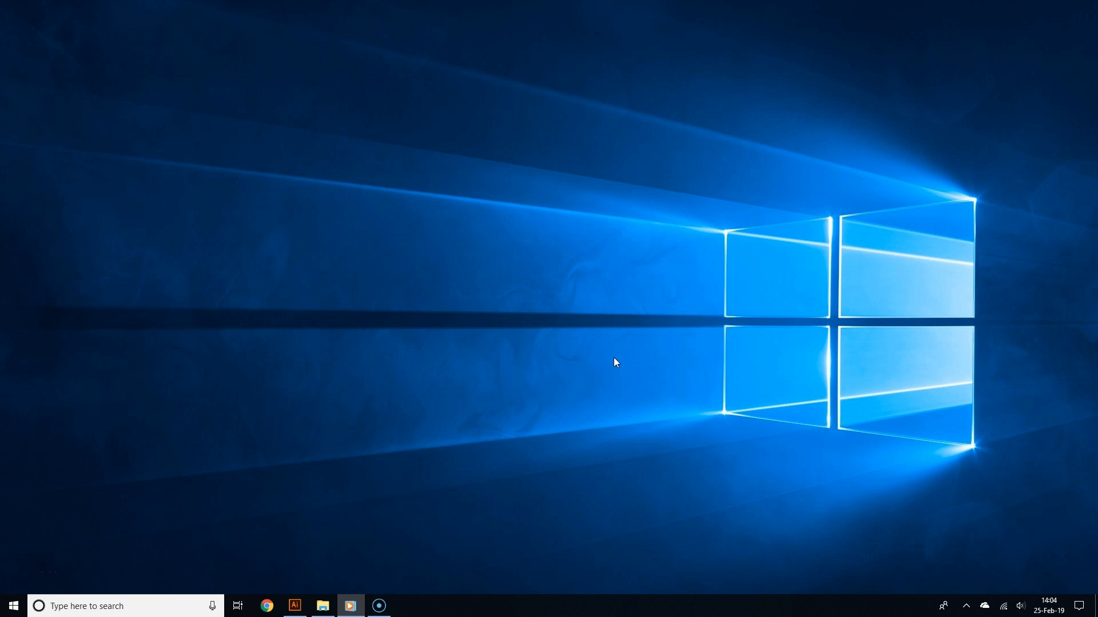
Step: Search Start for 'event viewer'
{"action": "left_click", "coordinate": [13, 605]}
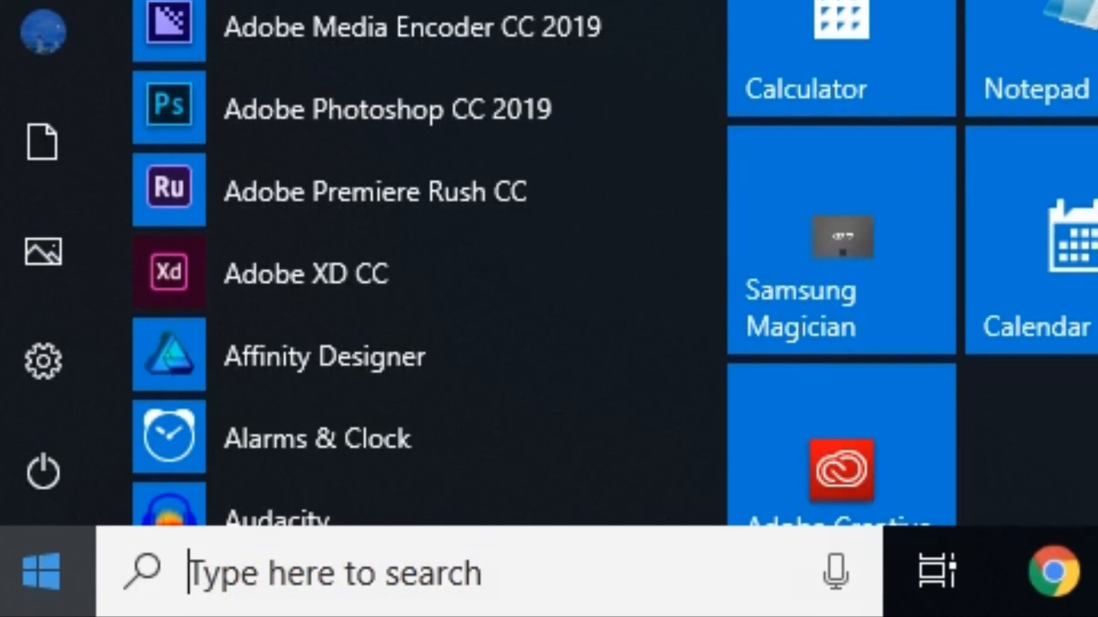
{"action": "type", "text": "event viewer"}
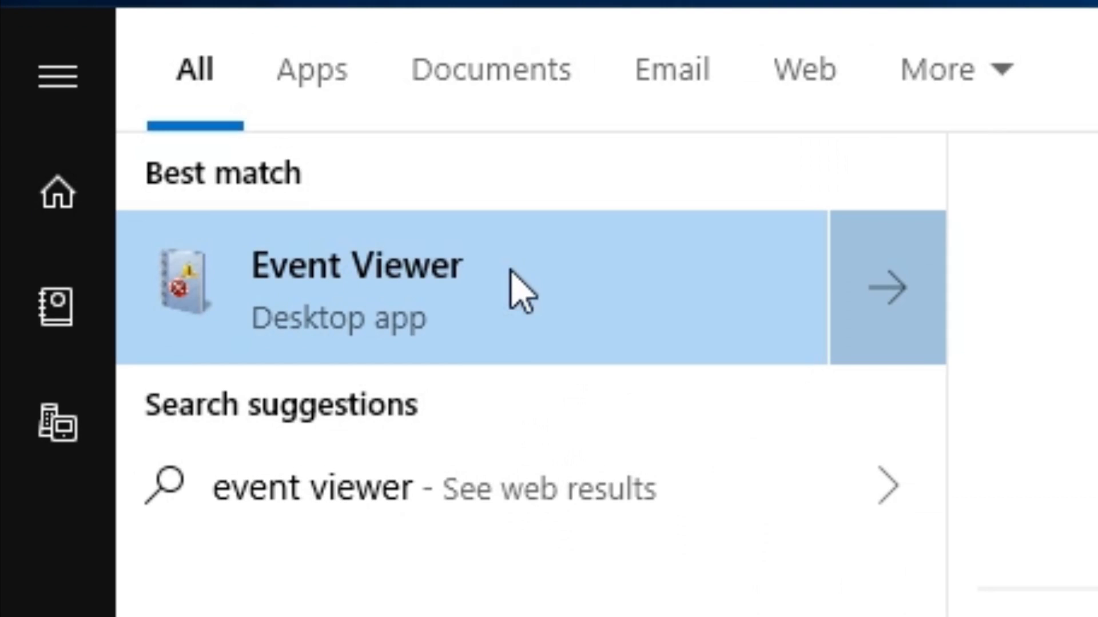
{"action": "mouse_move", "coordinate": [549, 333]}
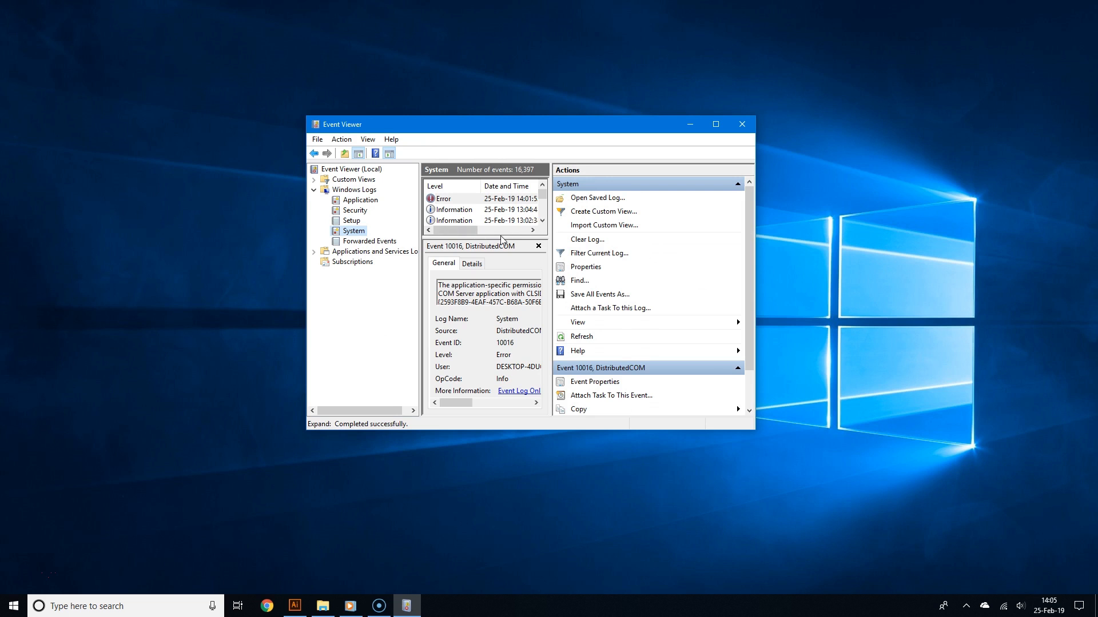
{"action": "mouse_move", "coordinate": [578, 280]}
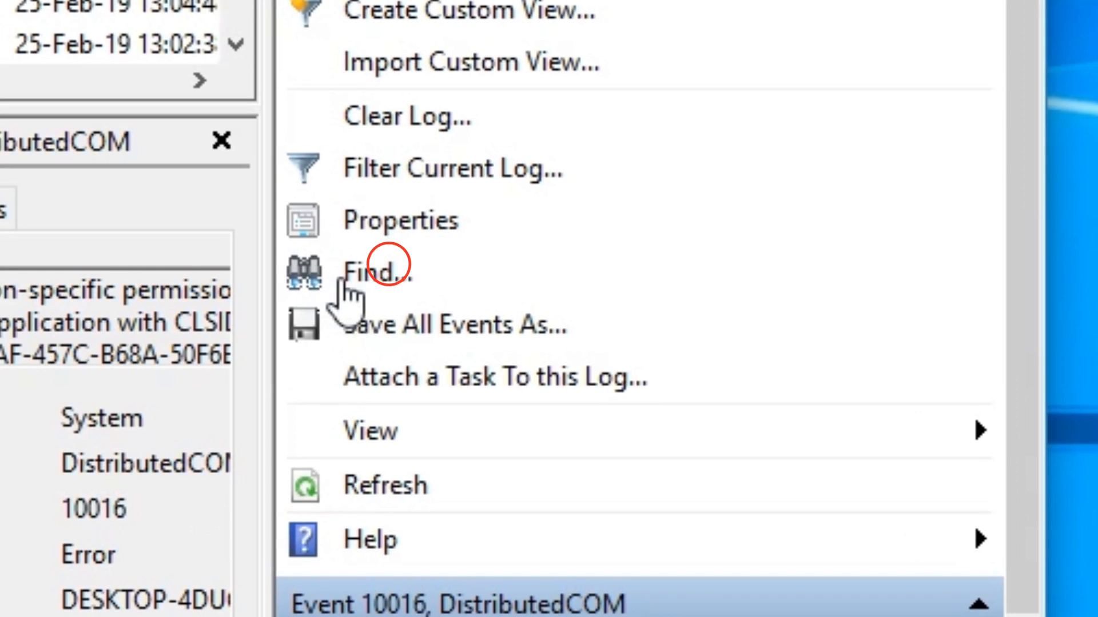
Step: Find 'MemoryDiagnostic' in the System log, landing on event ID 1201, then dismiss Find
{"action": "left_click", "coordinate": [378, 269]}
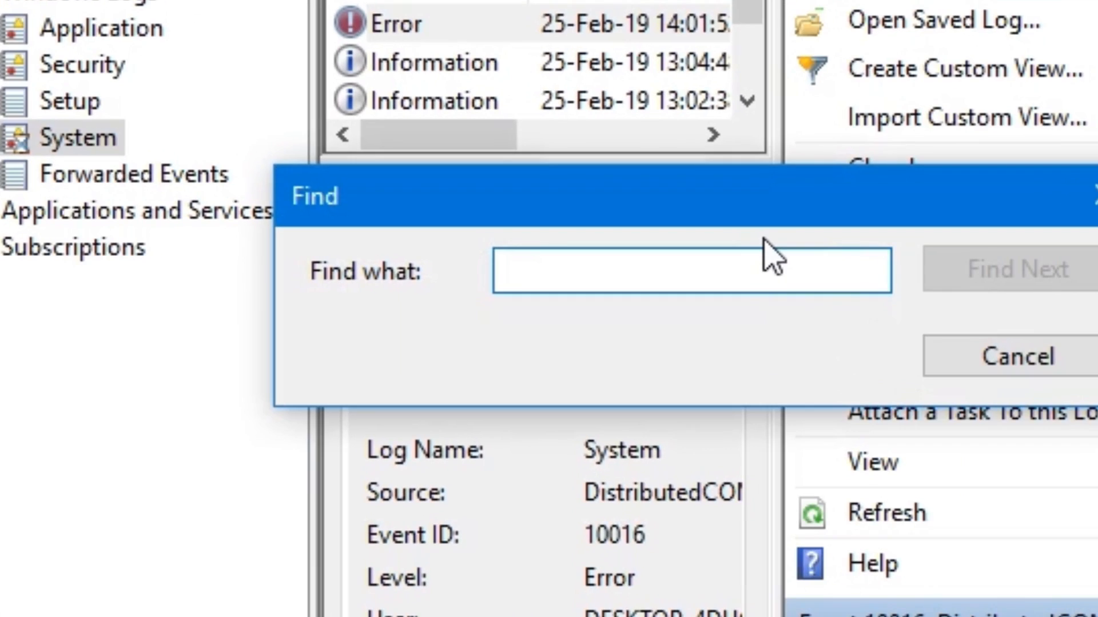
{"action": "type", "text": "Memory"}
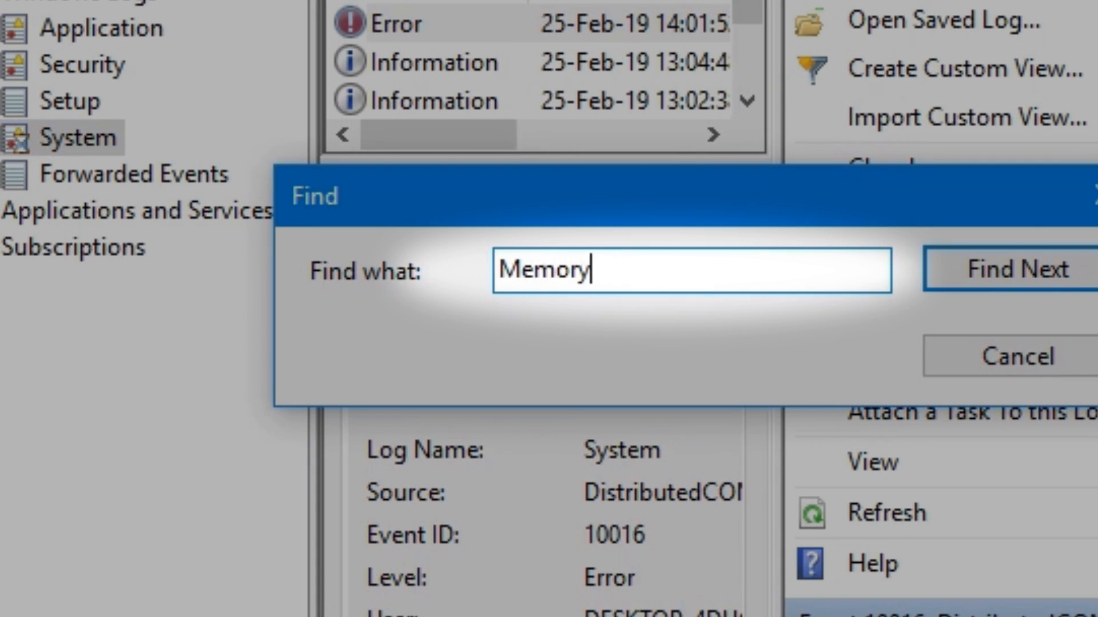
{"action": "type", "text": "Diagnostic"}
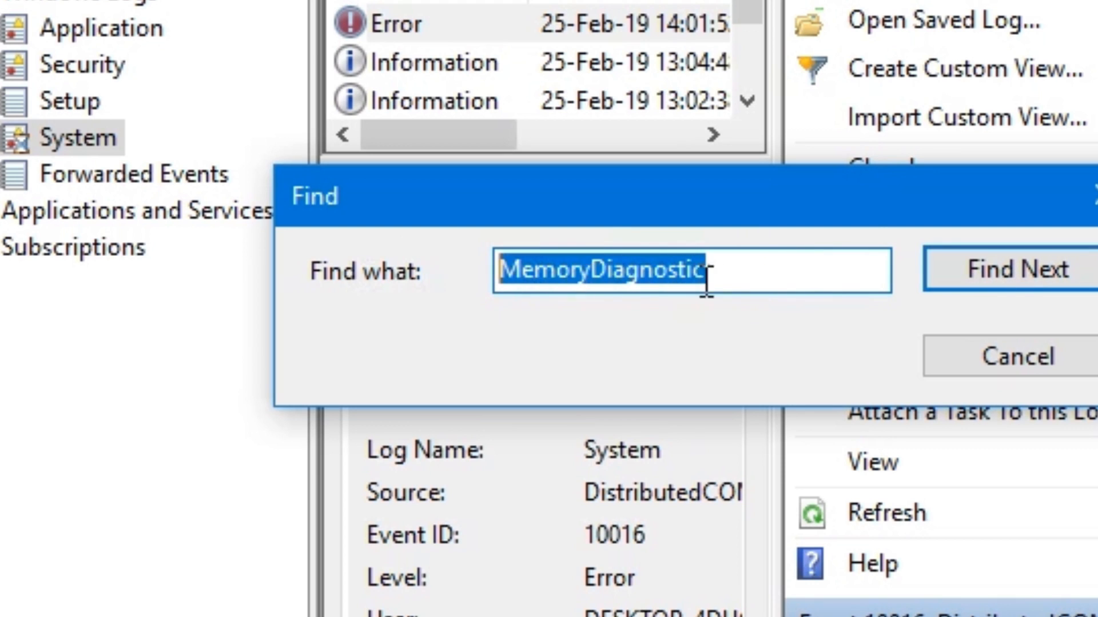
{"action": "left_click", "coordinate": [1015, 269]}
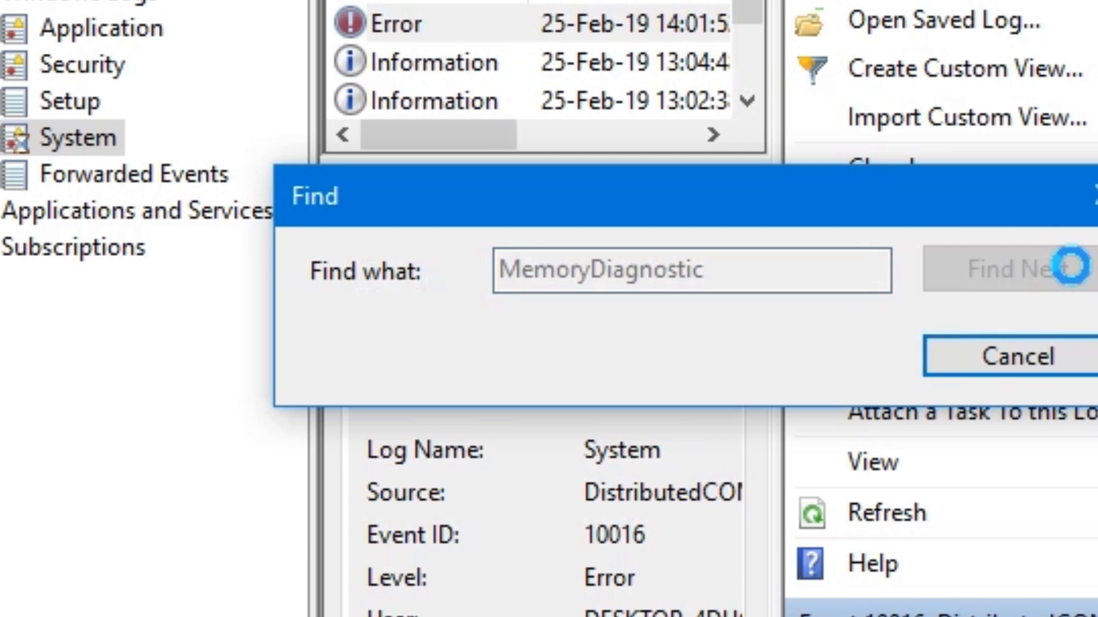
{"action": "left_click", "coordinate": [1029, 271]}
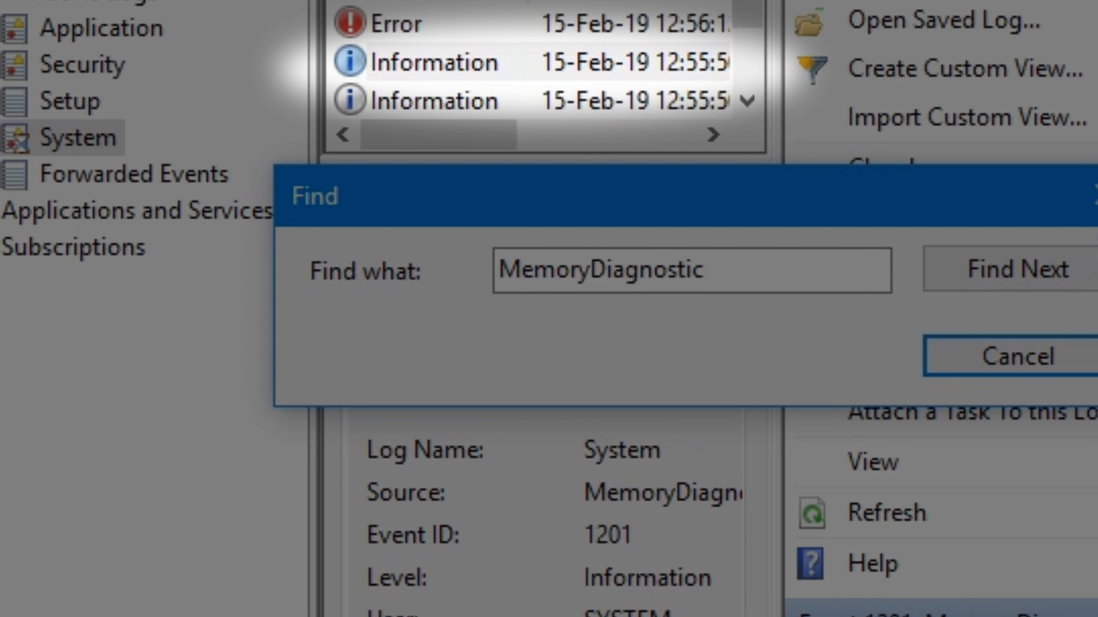
{"action": "left_click", "coordinate": [1017, 356]}
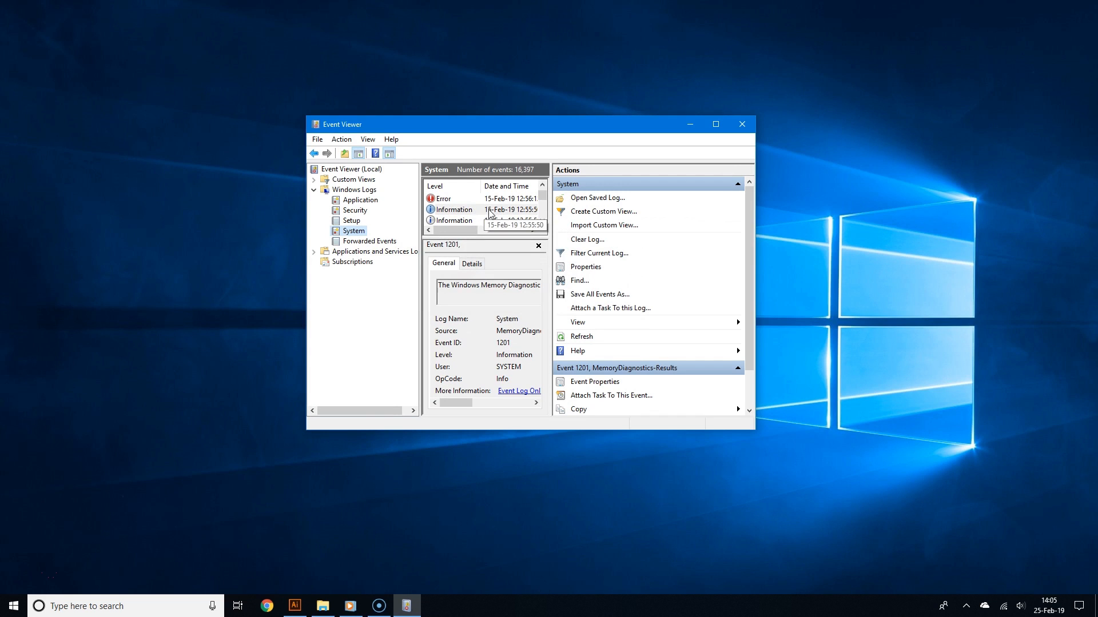
Step: Review the Memory Diagnostics-Results event showing no memory errors, then close Event Viewer
{"action": "left_click", "coordinate": [595, 381]}
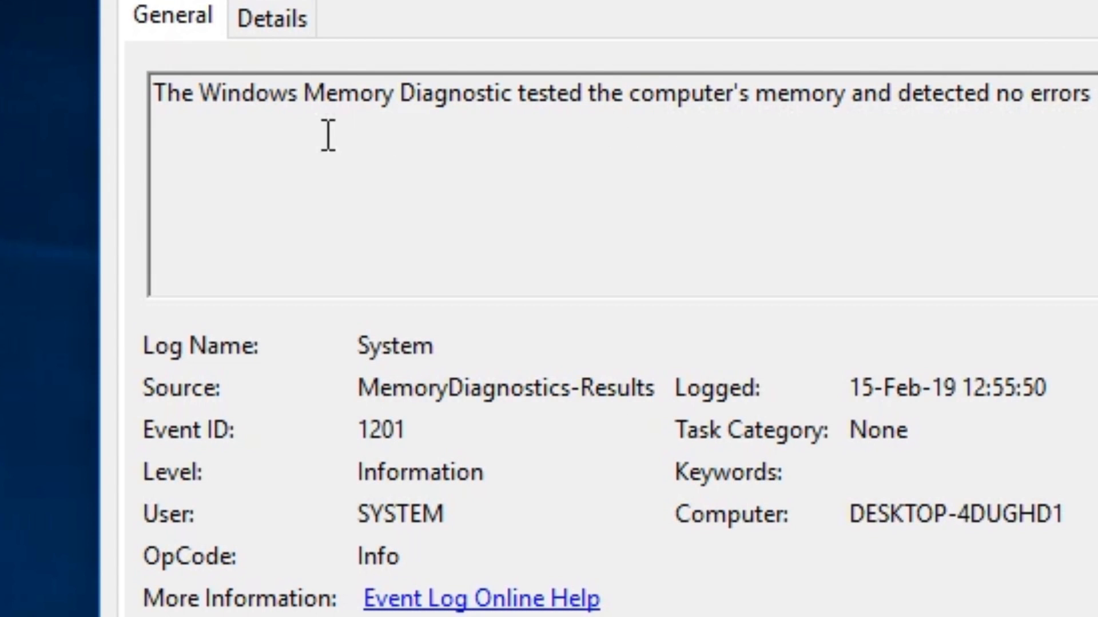
{"action": "mouse_move", "coordinate": [819, 141]}
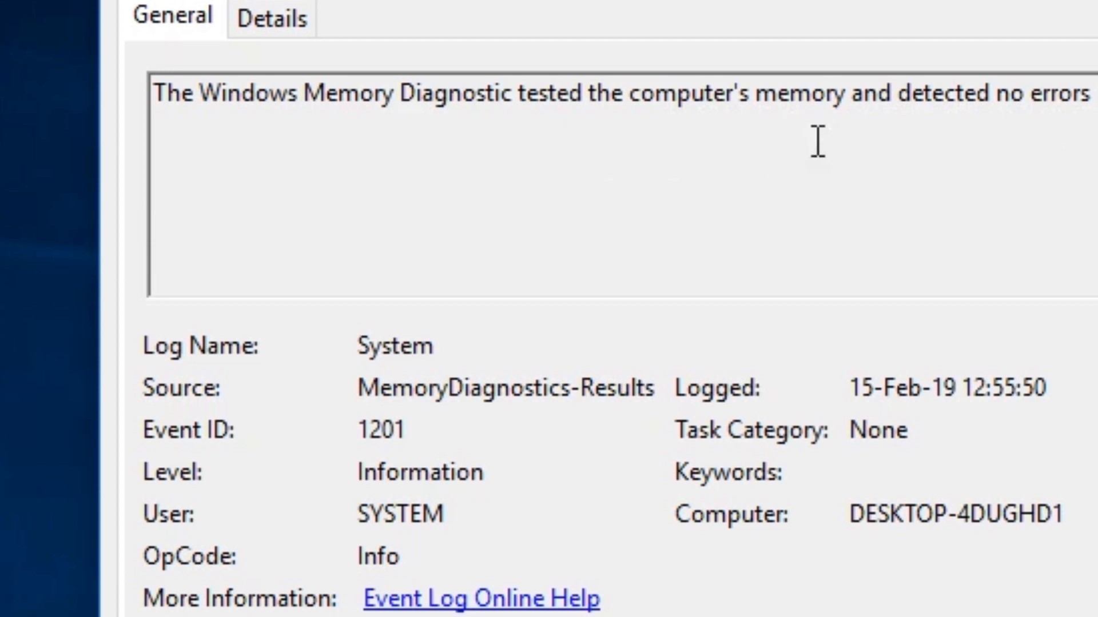
{"action": "mouse_move", "coordinate": [266, 144]}
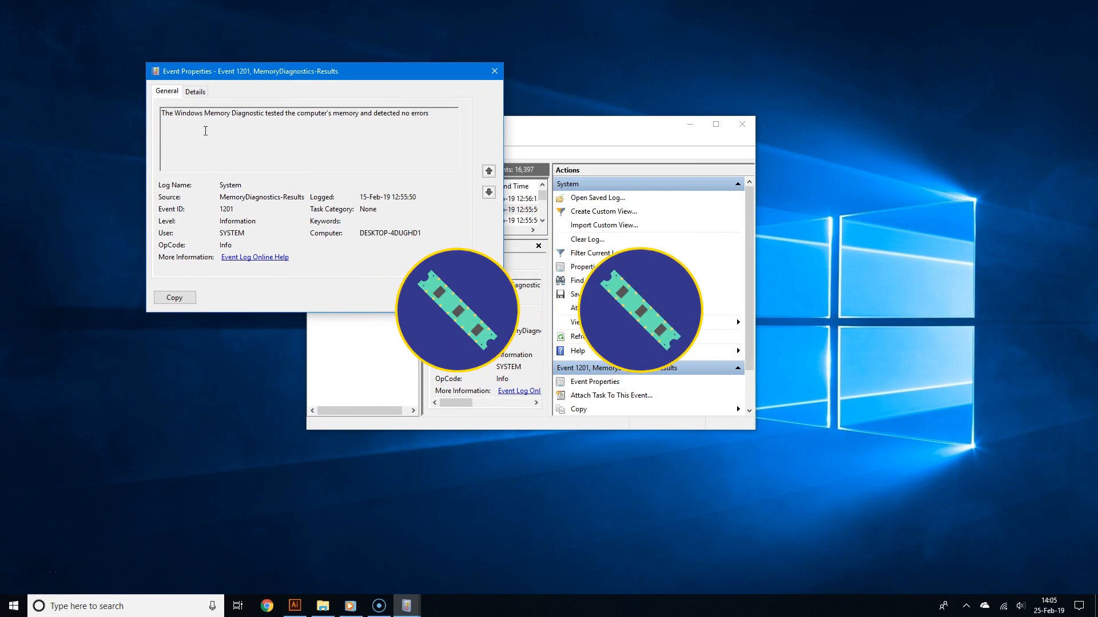
{"action": "mouse_move", "coordinate": [442, 128]}
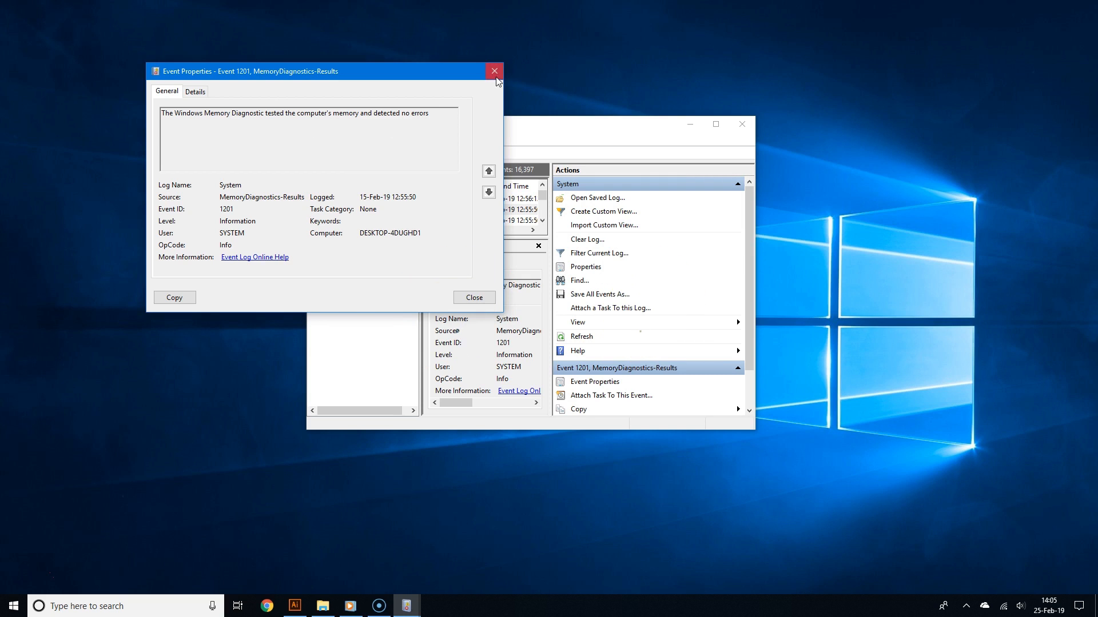
{"action": "mouse_move", "coordinate": [494, 71]}
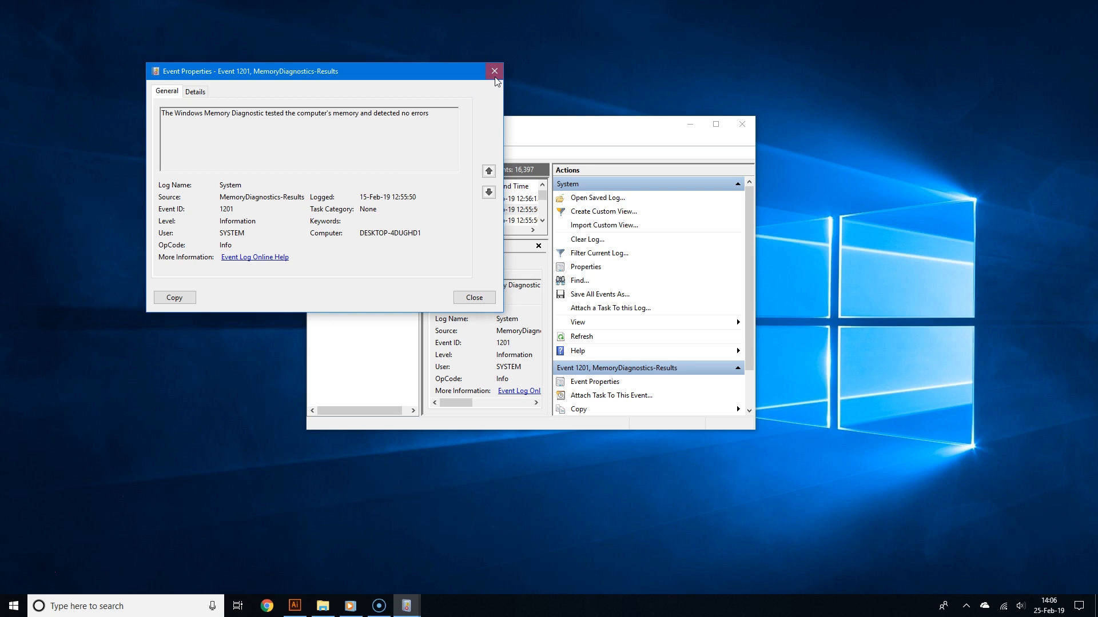
{"action": "left_click", "coordinate": [494, 70]}
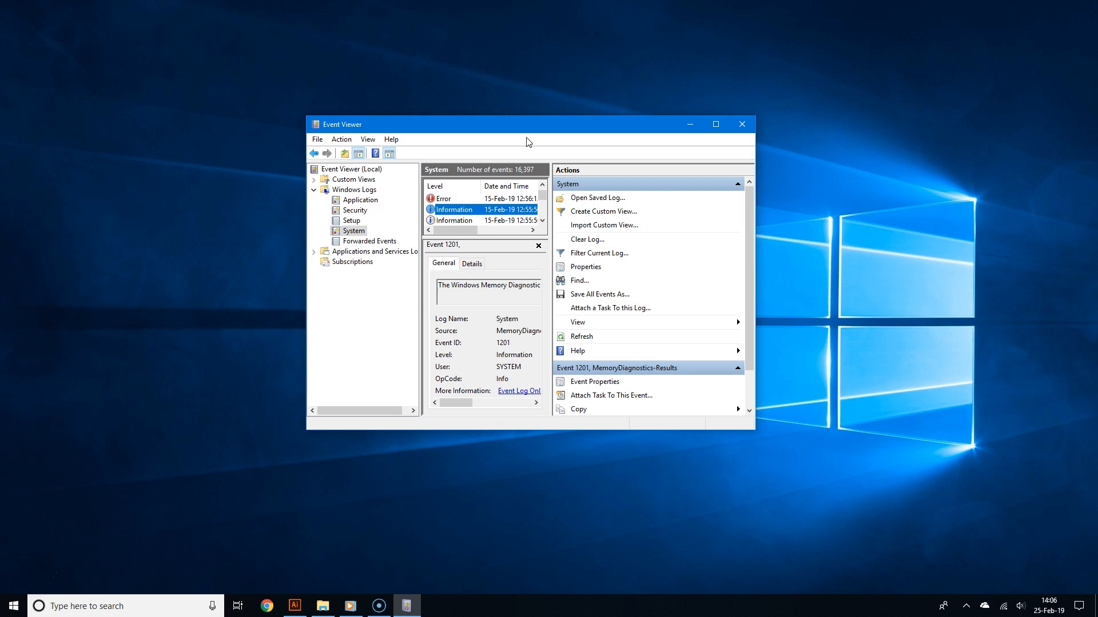
{"action": "mouse_move", "coordinate": [741, 124]}
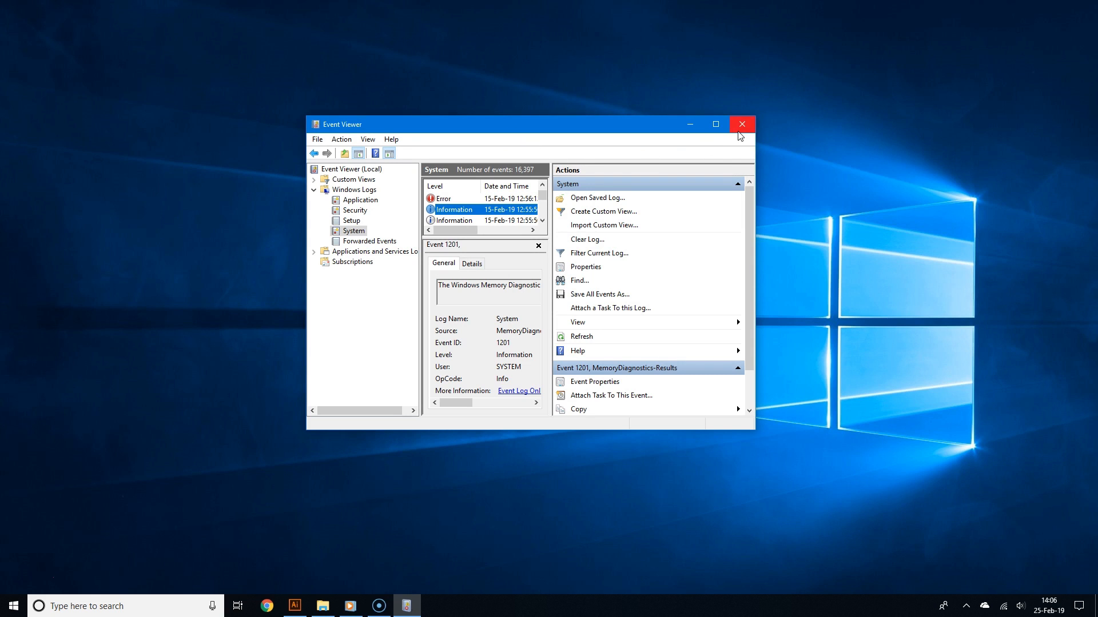
{"action": "mouse_move", "coordinate": [741, 125]}
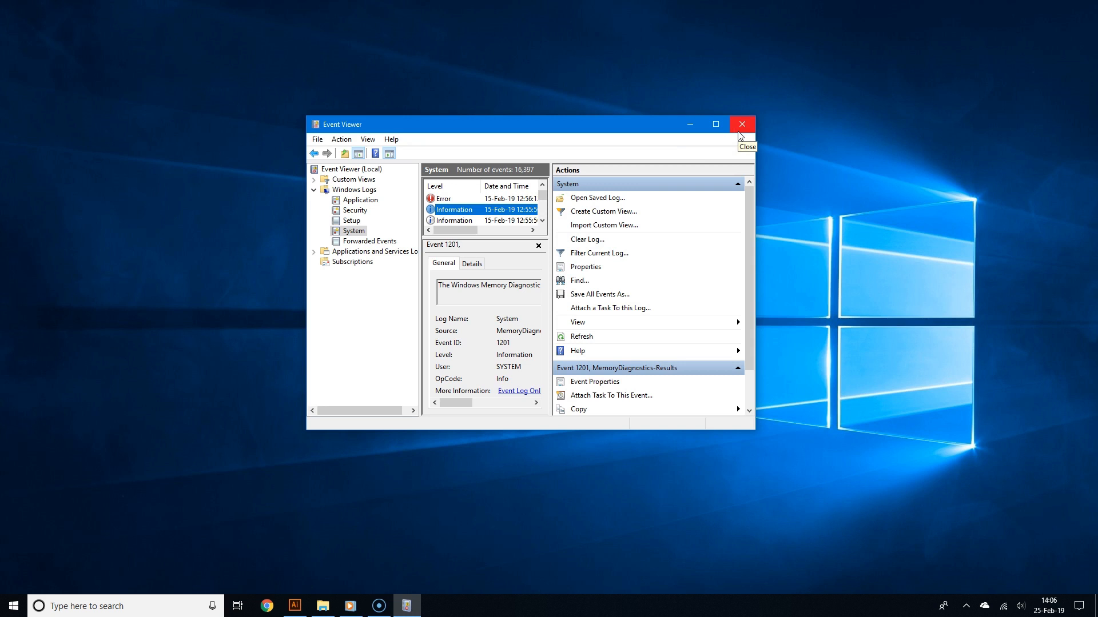
{"action": "left_click", "coordinate": [742, 124]}
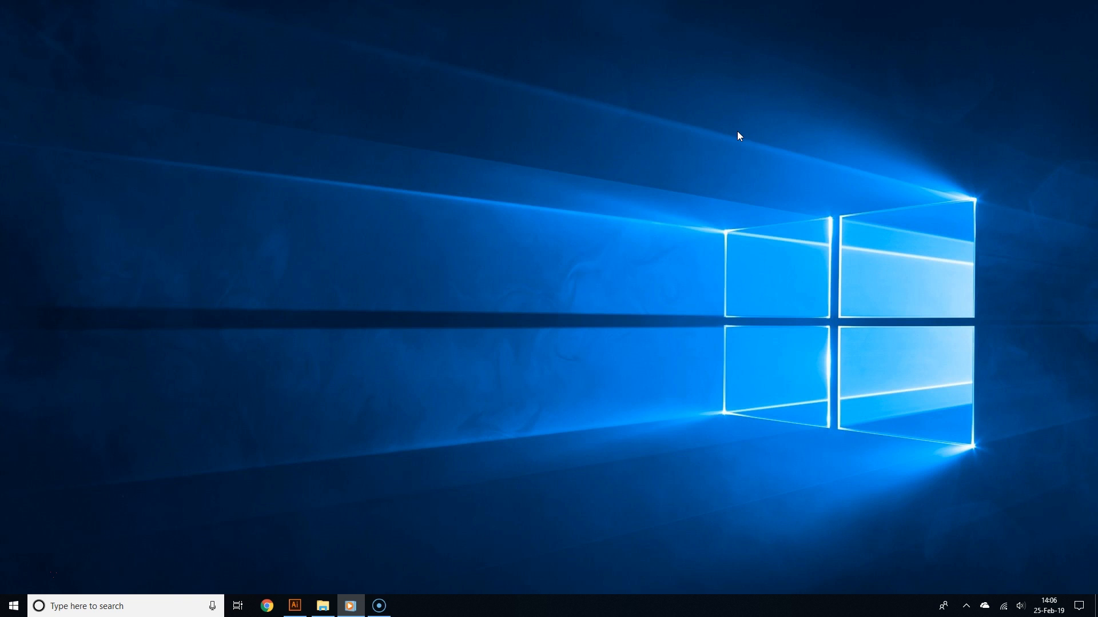
Step: Search 'update', check for updates confirming the device is up to date, then close Settings
{"action": "left_click", "coordinate": [12, 605]}
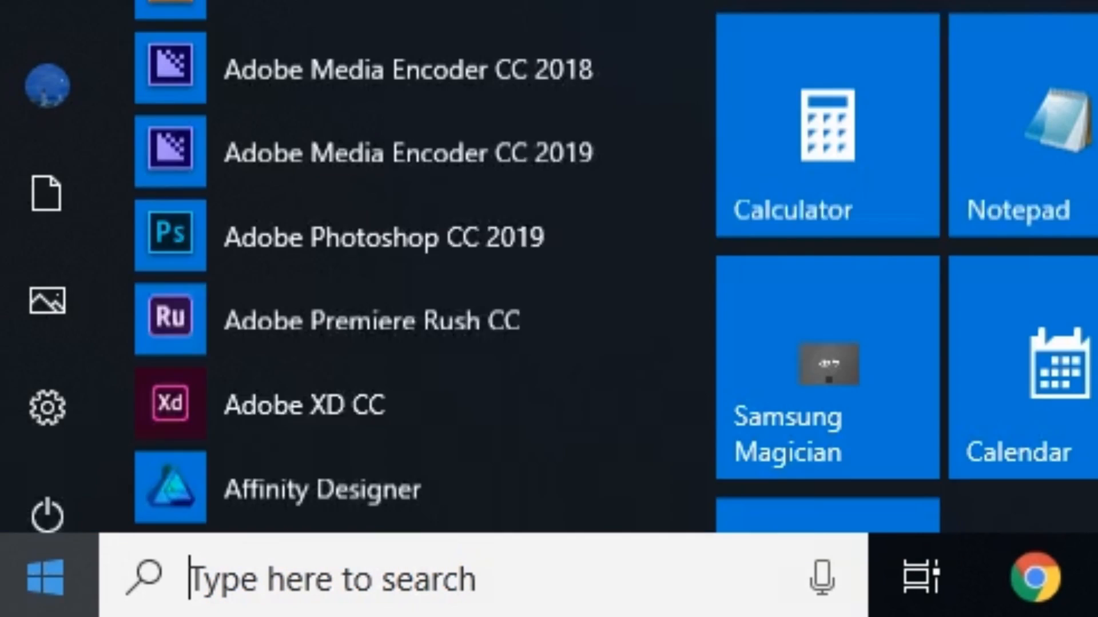
{"action": "type", "text": "update"}
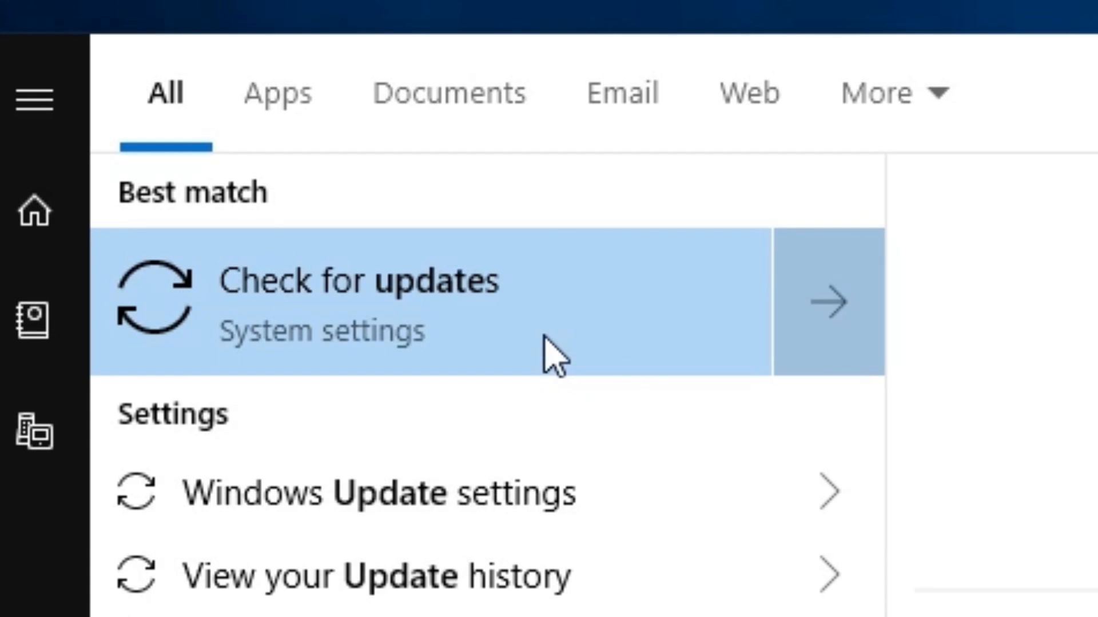
{"action": "mouse_move", "coordinate": [543, 336]}
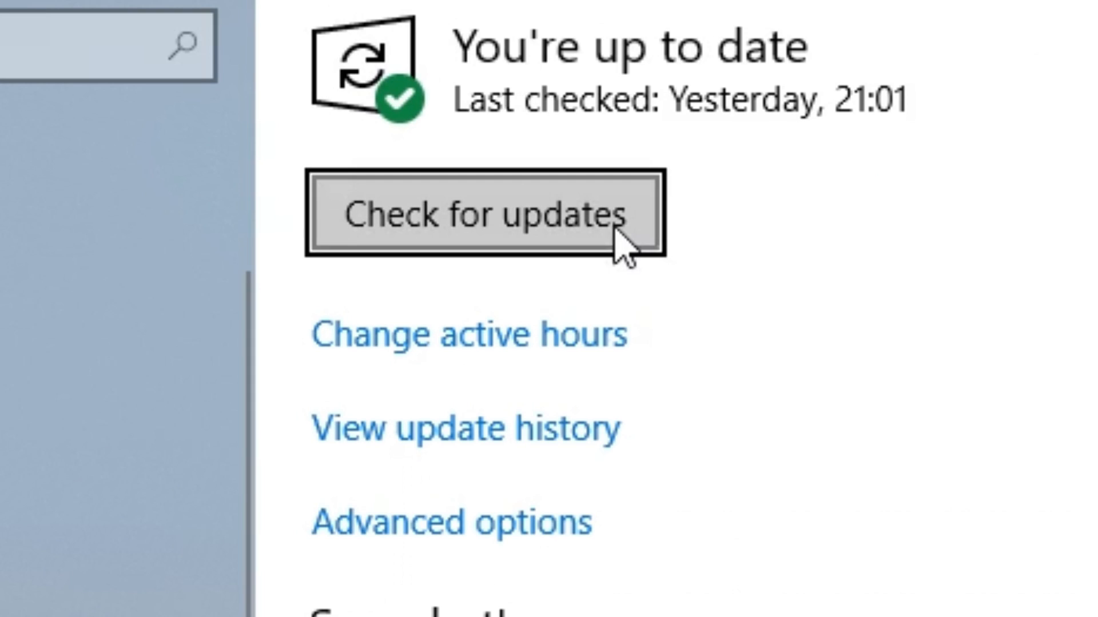
{"action": "left_click", "coordinate": [486, 214]}
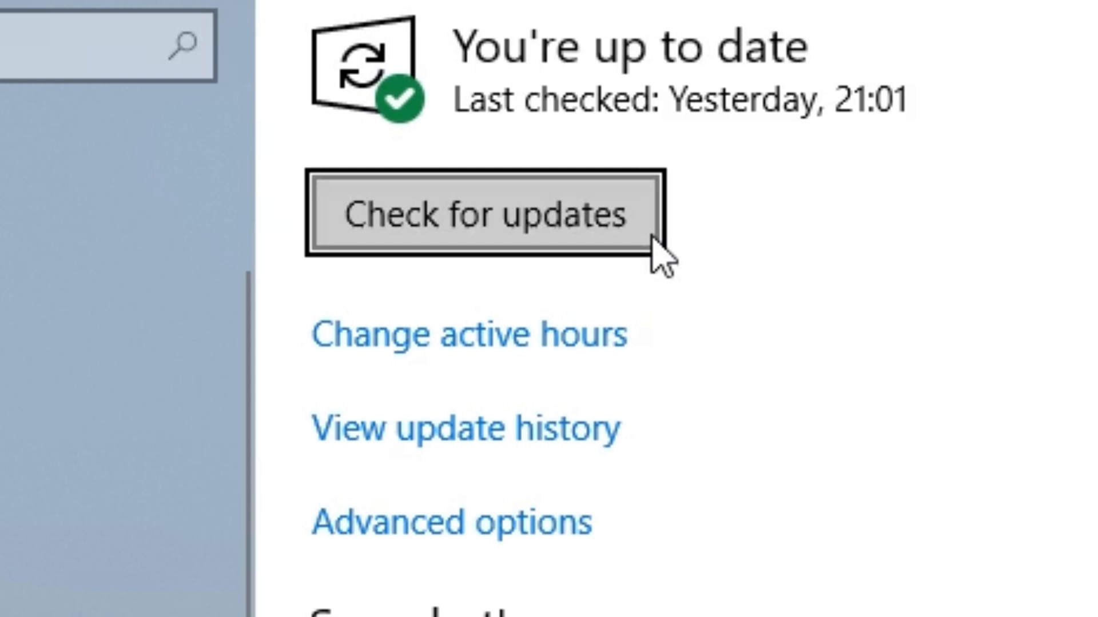
{"action": "mouse_move", "coordinate": [714, 259]}
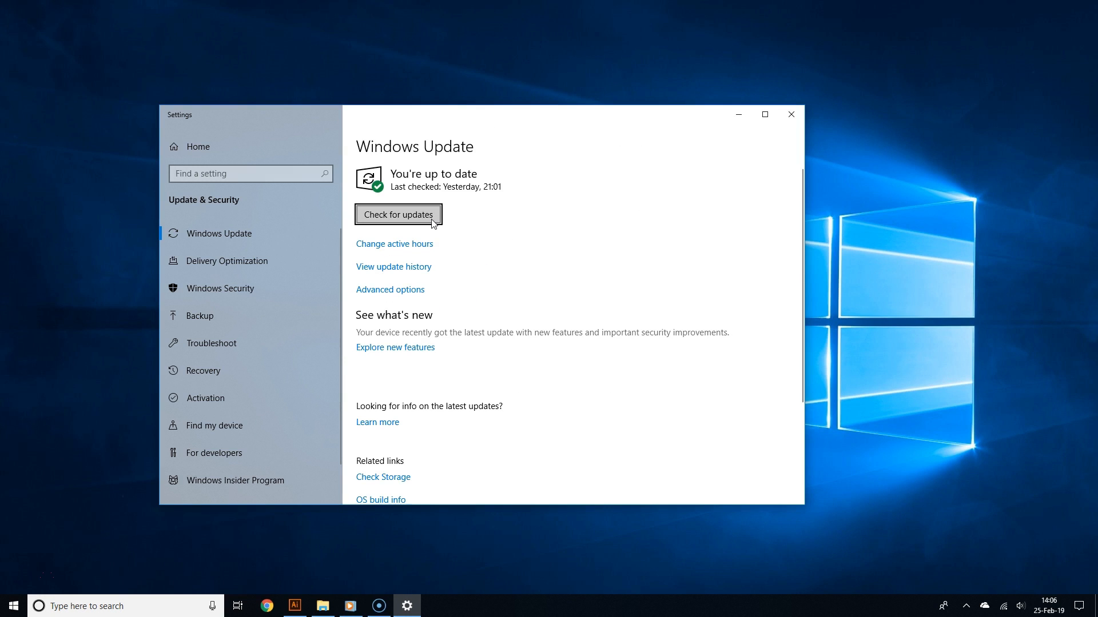
{"action": "mouse_move", "coordinate": [791, 115]}
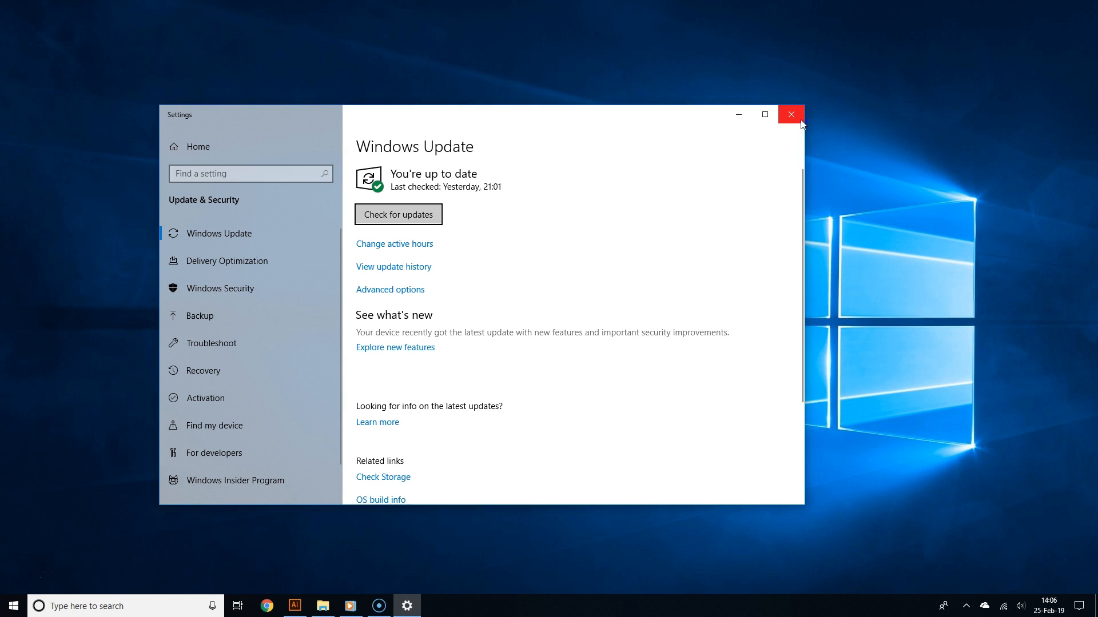
{"action": "left_click", "coordinate": [790, 115]}
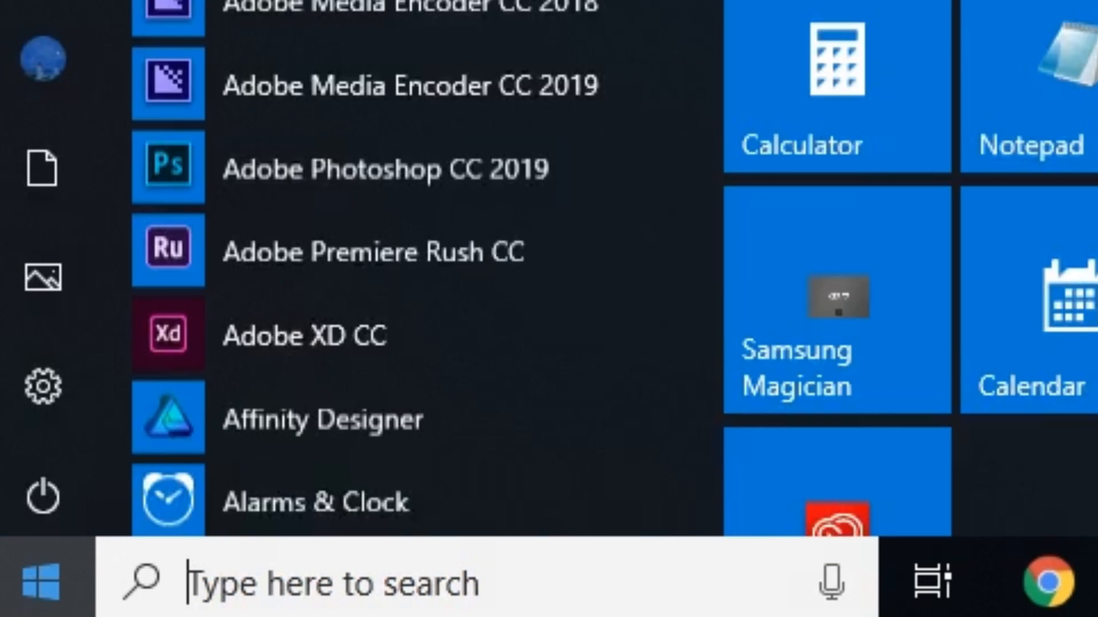
Step: Open Command Prompt as administrator and type 'sfc /scannow'
{"action": "type", "text": "command prompt"}
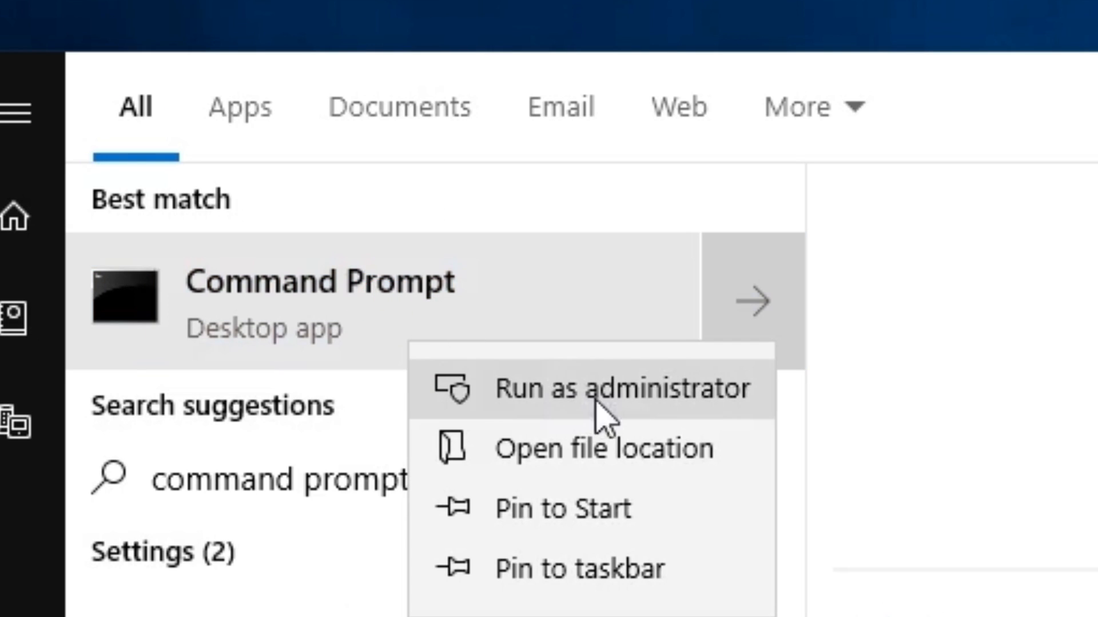
{"action": "mouse_move", "coordinate": [608, 431]}
{"action": "type", "text": "sfc"}
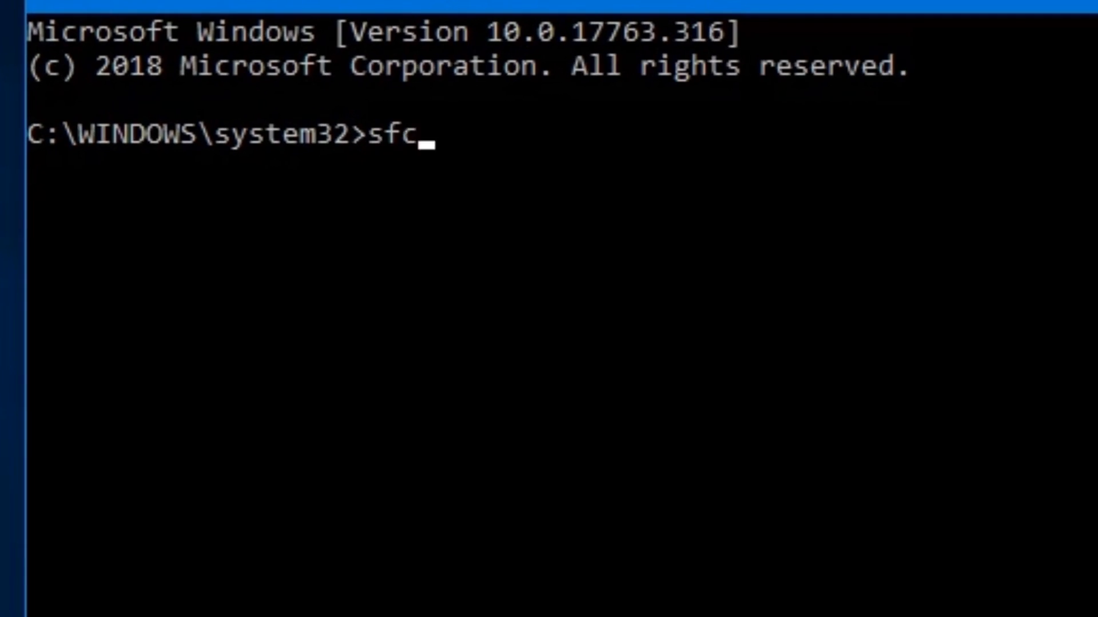
{"action": "type", "text": "/scanno"}
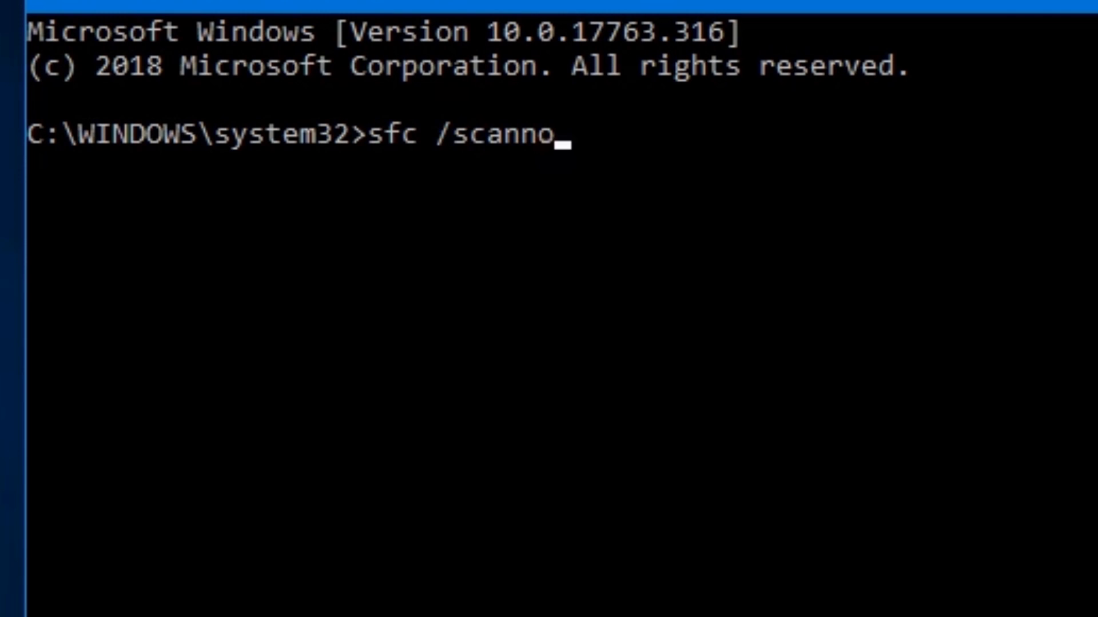
{"action": "type", "text": "w"}
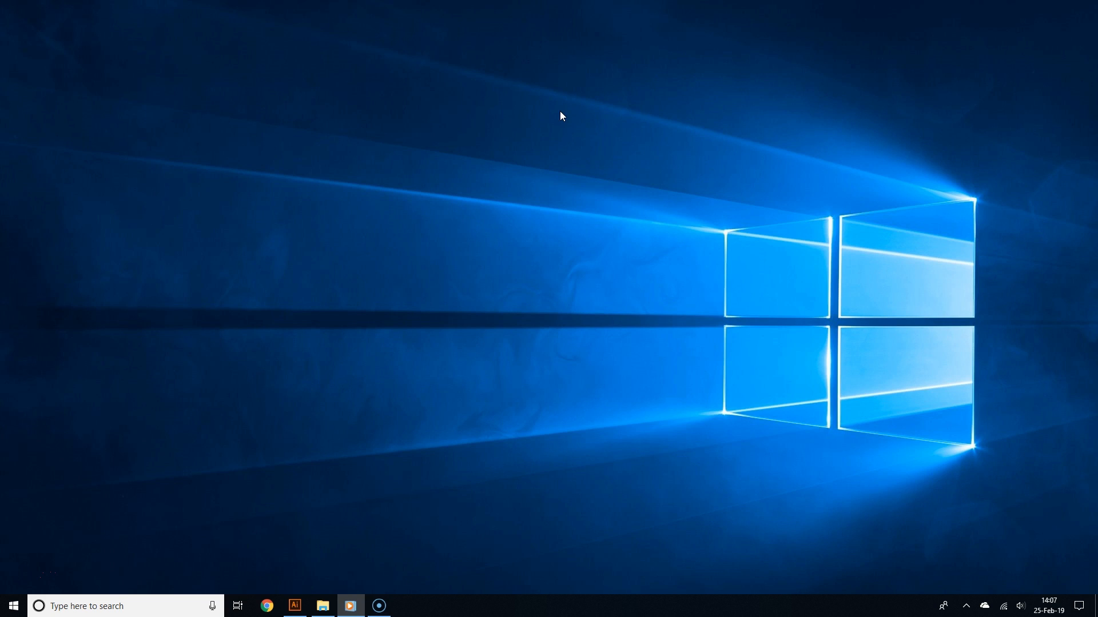
{"action": "mouse_move", "coordinate": [560, 116]}
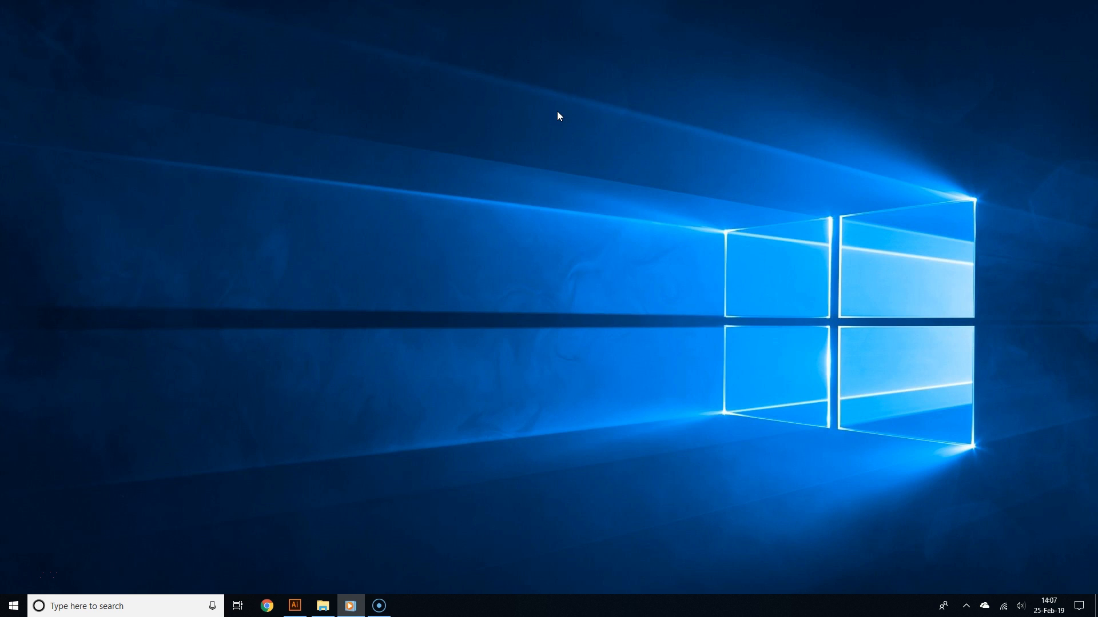
{"action": "mouse_move", "coordinate": [441, 76]}
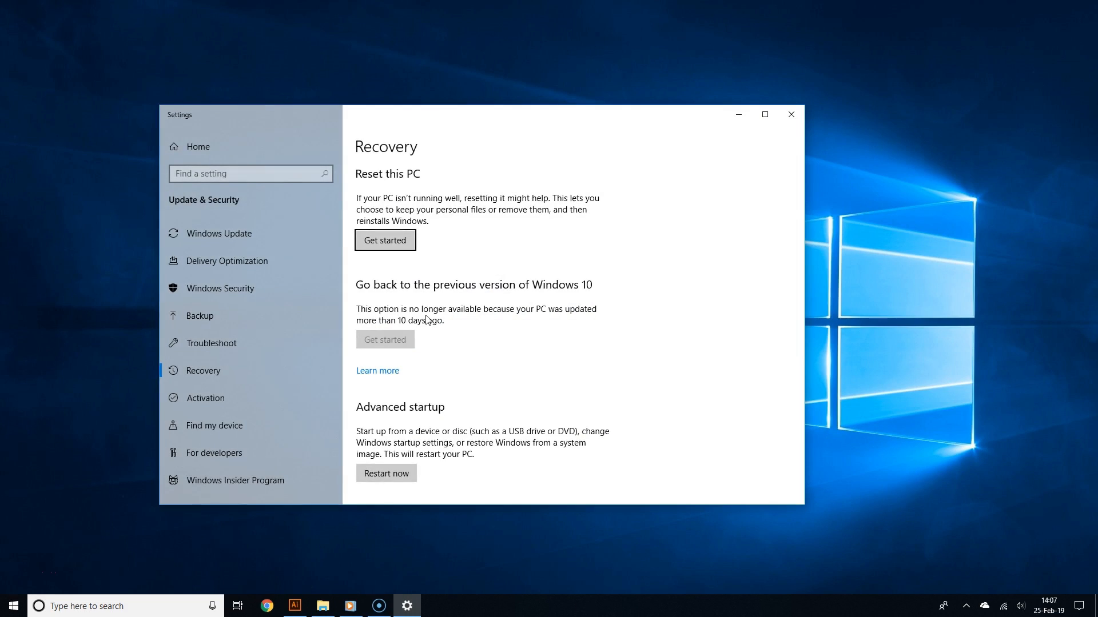
Step: Start Reset this PC from Recovery, then close Settings without resetting
{"action": "left_click", "coordinate": [385, 240]}
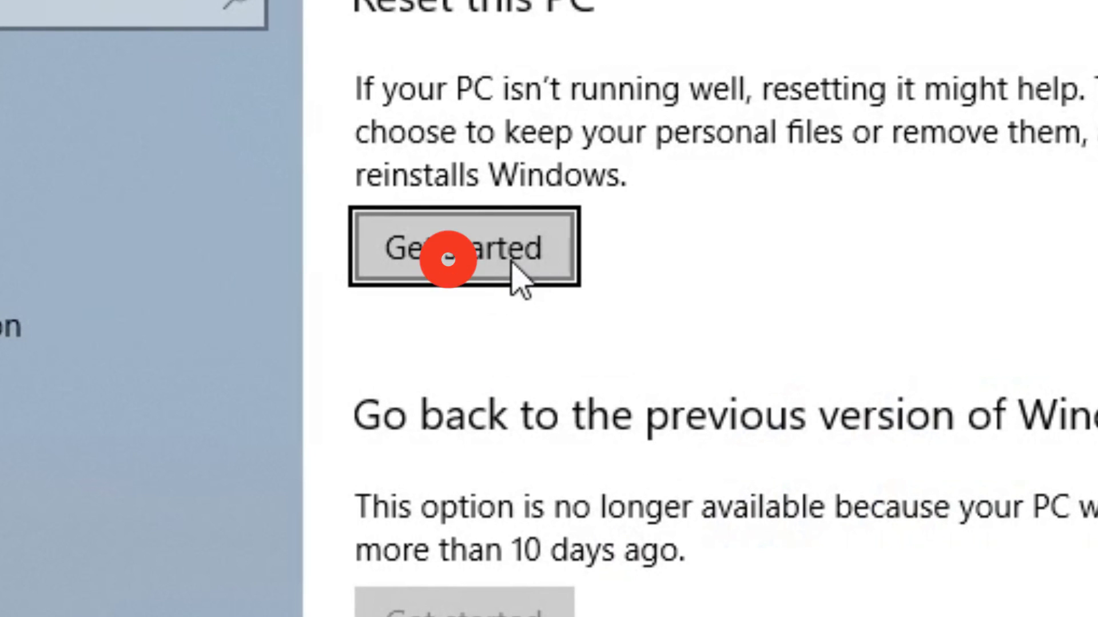
{"action": "left_click", "coordinate": [466, 249]}
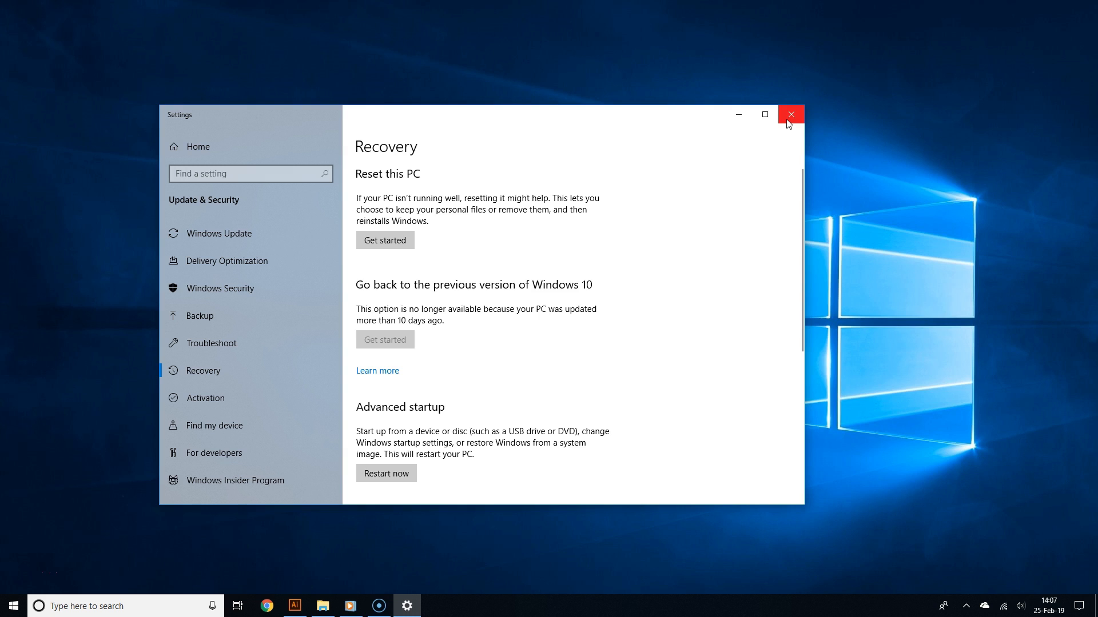
{"action": "mouse_move", "coordinate": [790, 114]}
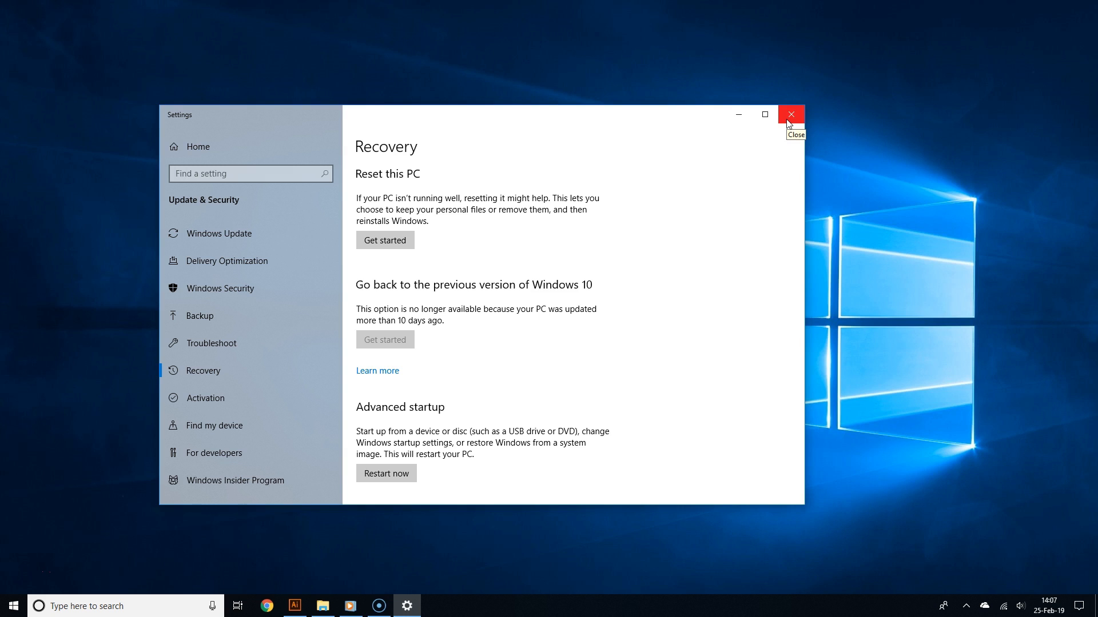
{"action": "left_click", "coordinate": [790, 114]}
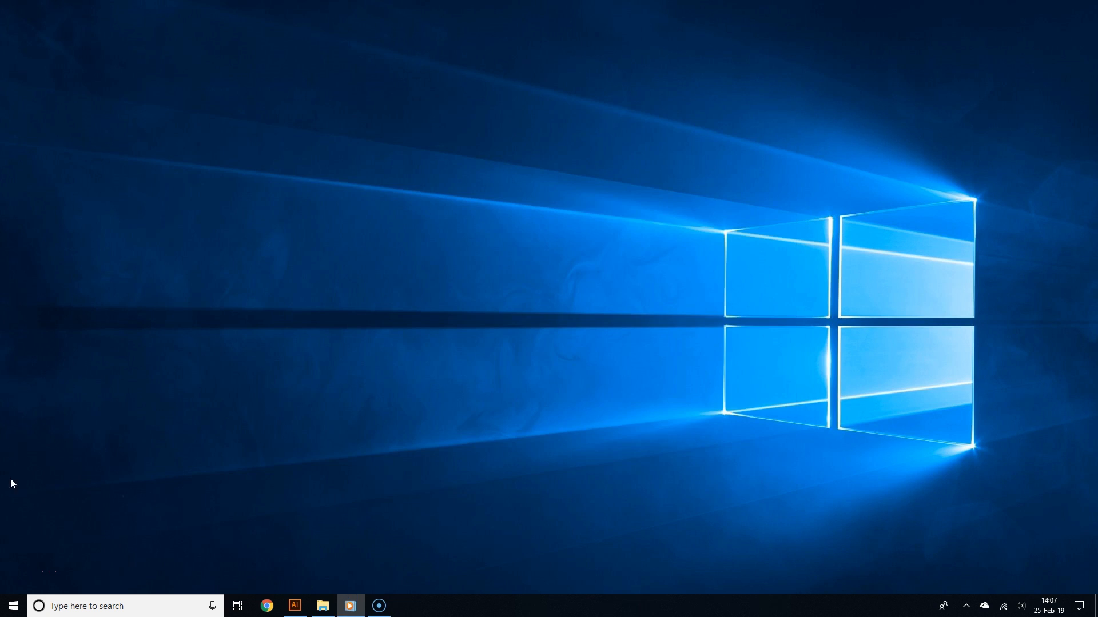